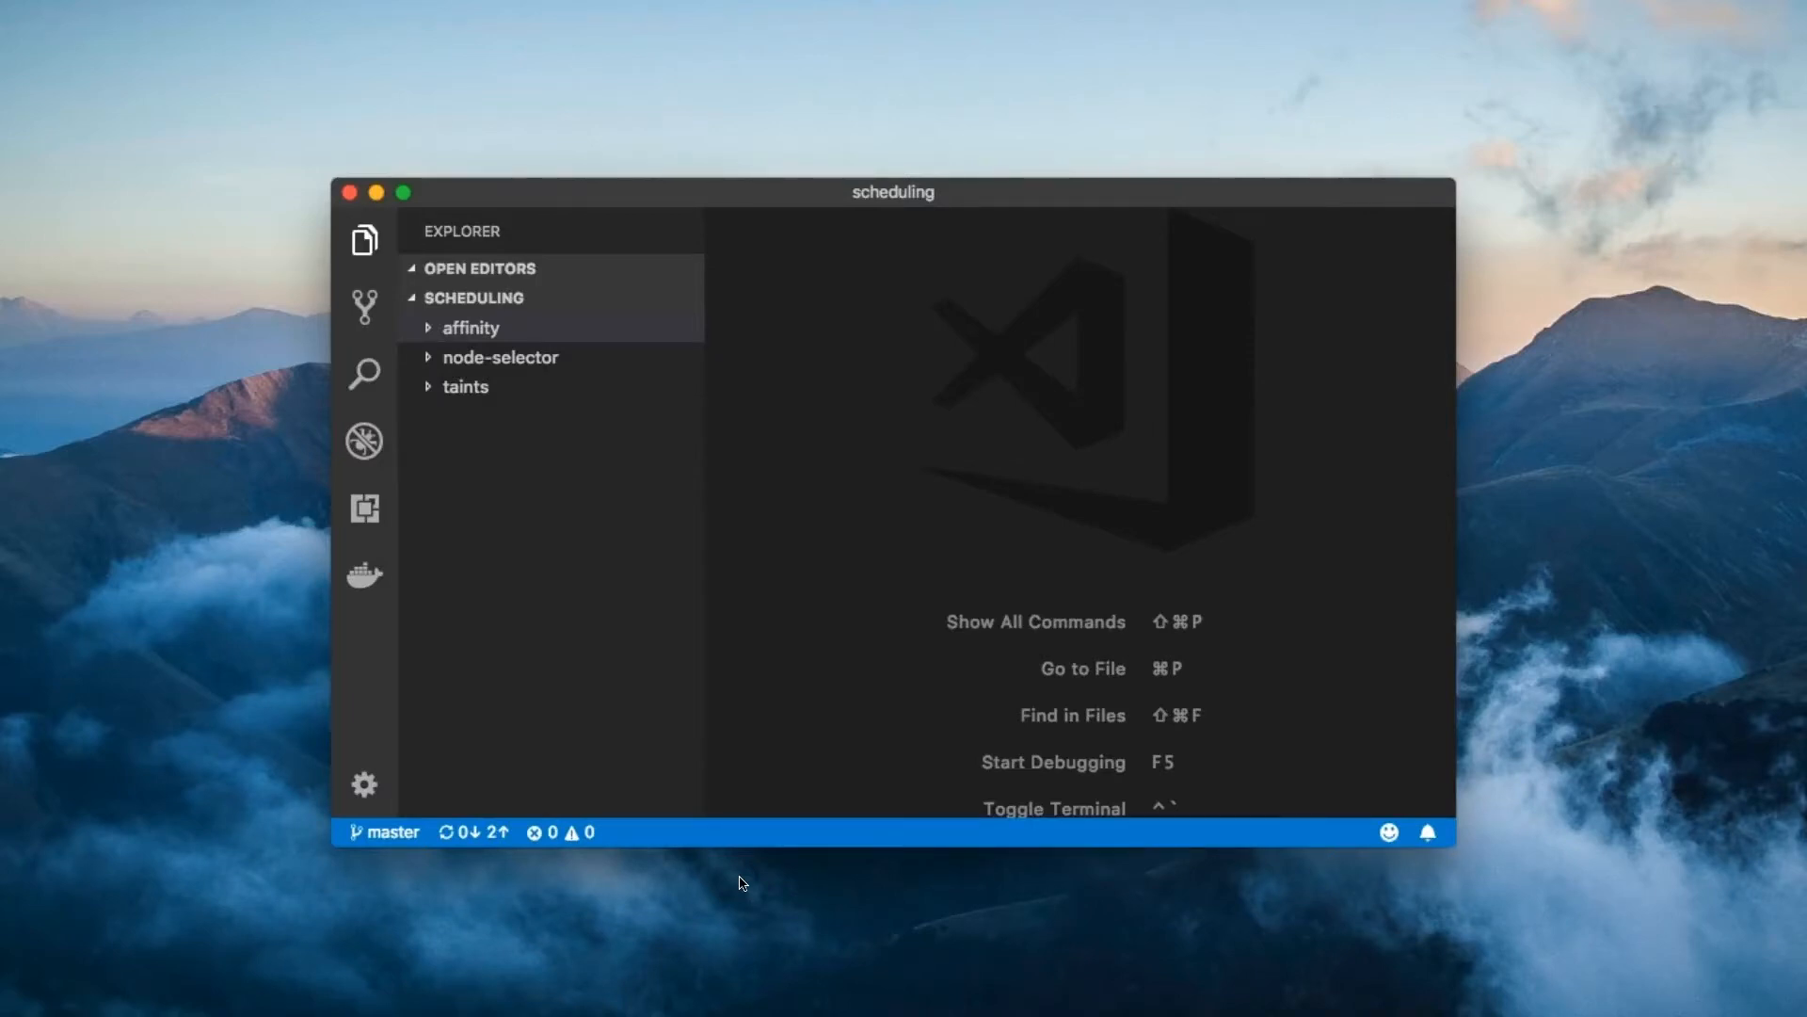
Step: Open node-affinity-ex1-pod.yaml from the affinity > node-affinity folder in the Explorer
{"action": "left_click", "coordinate": [471, 327]}
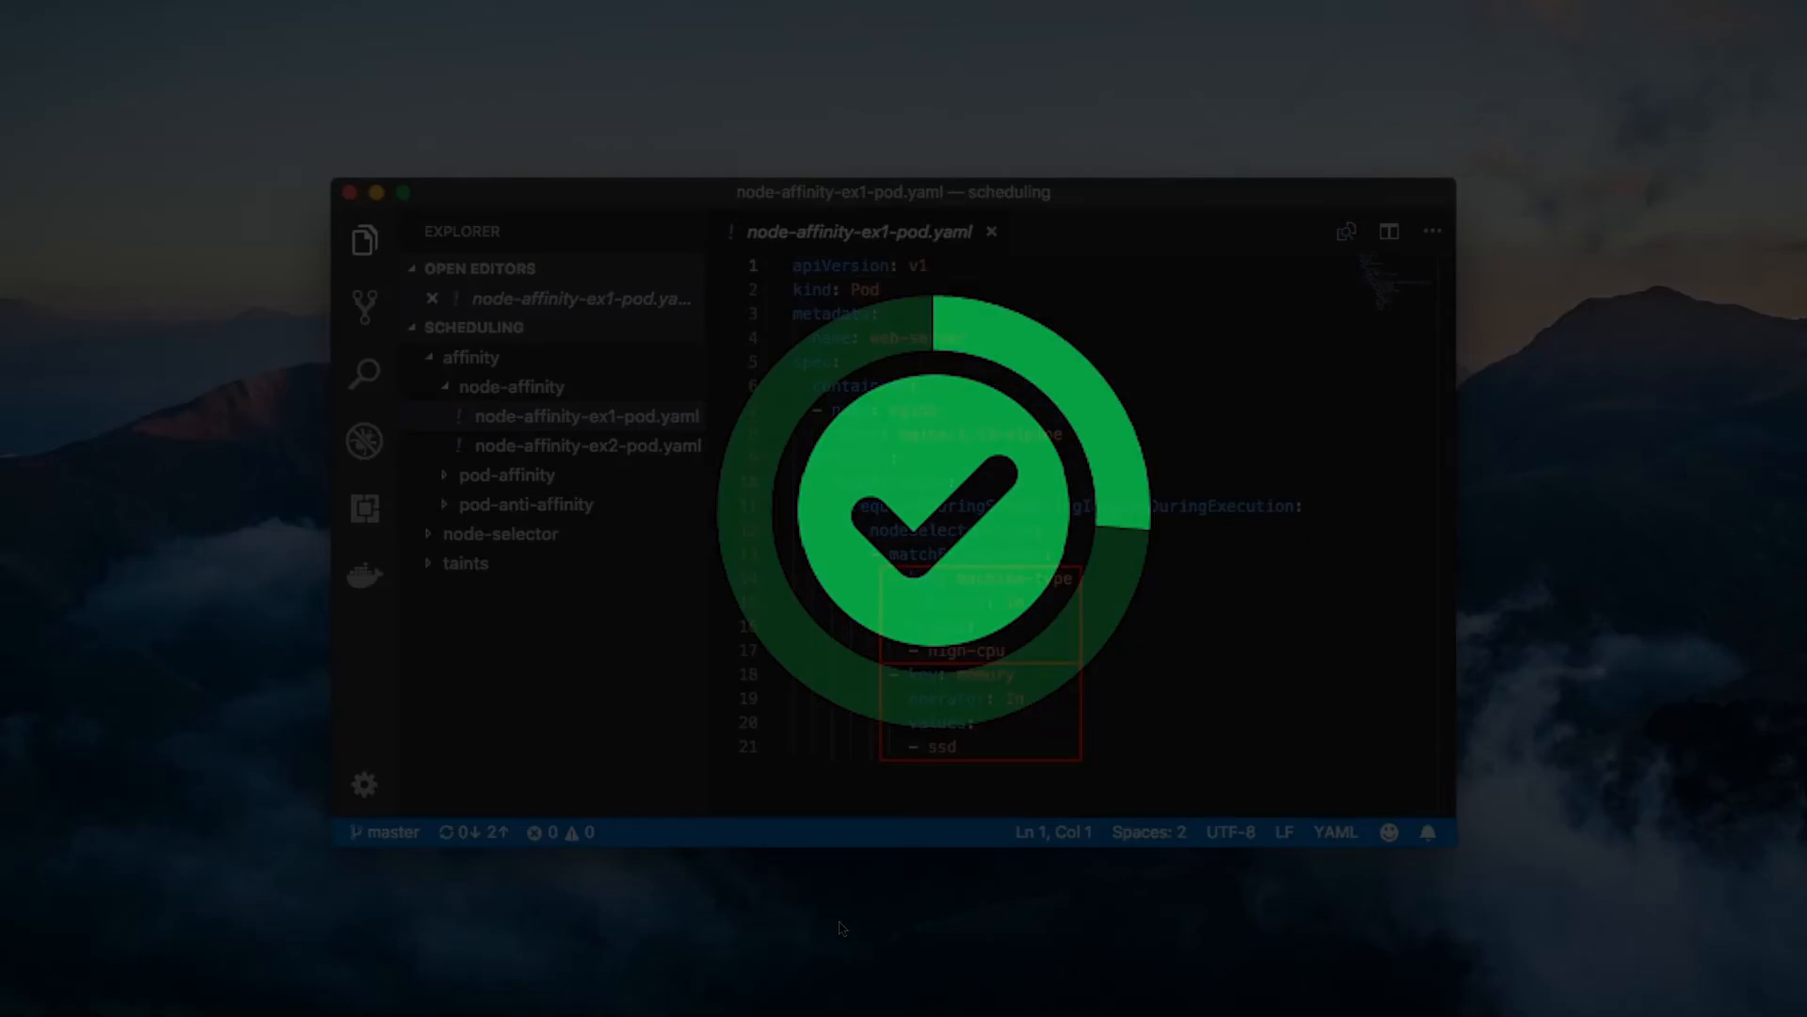
Step: Open node-affinity-ex2-pod.yaml to view its weighted preferred high-cpu and memory rules
{"action": "left_click", "coordinate": [587, 445]}
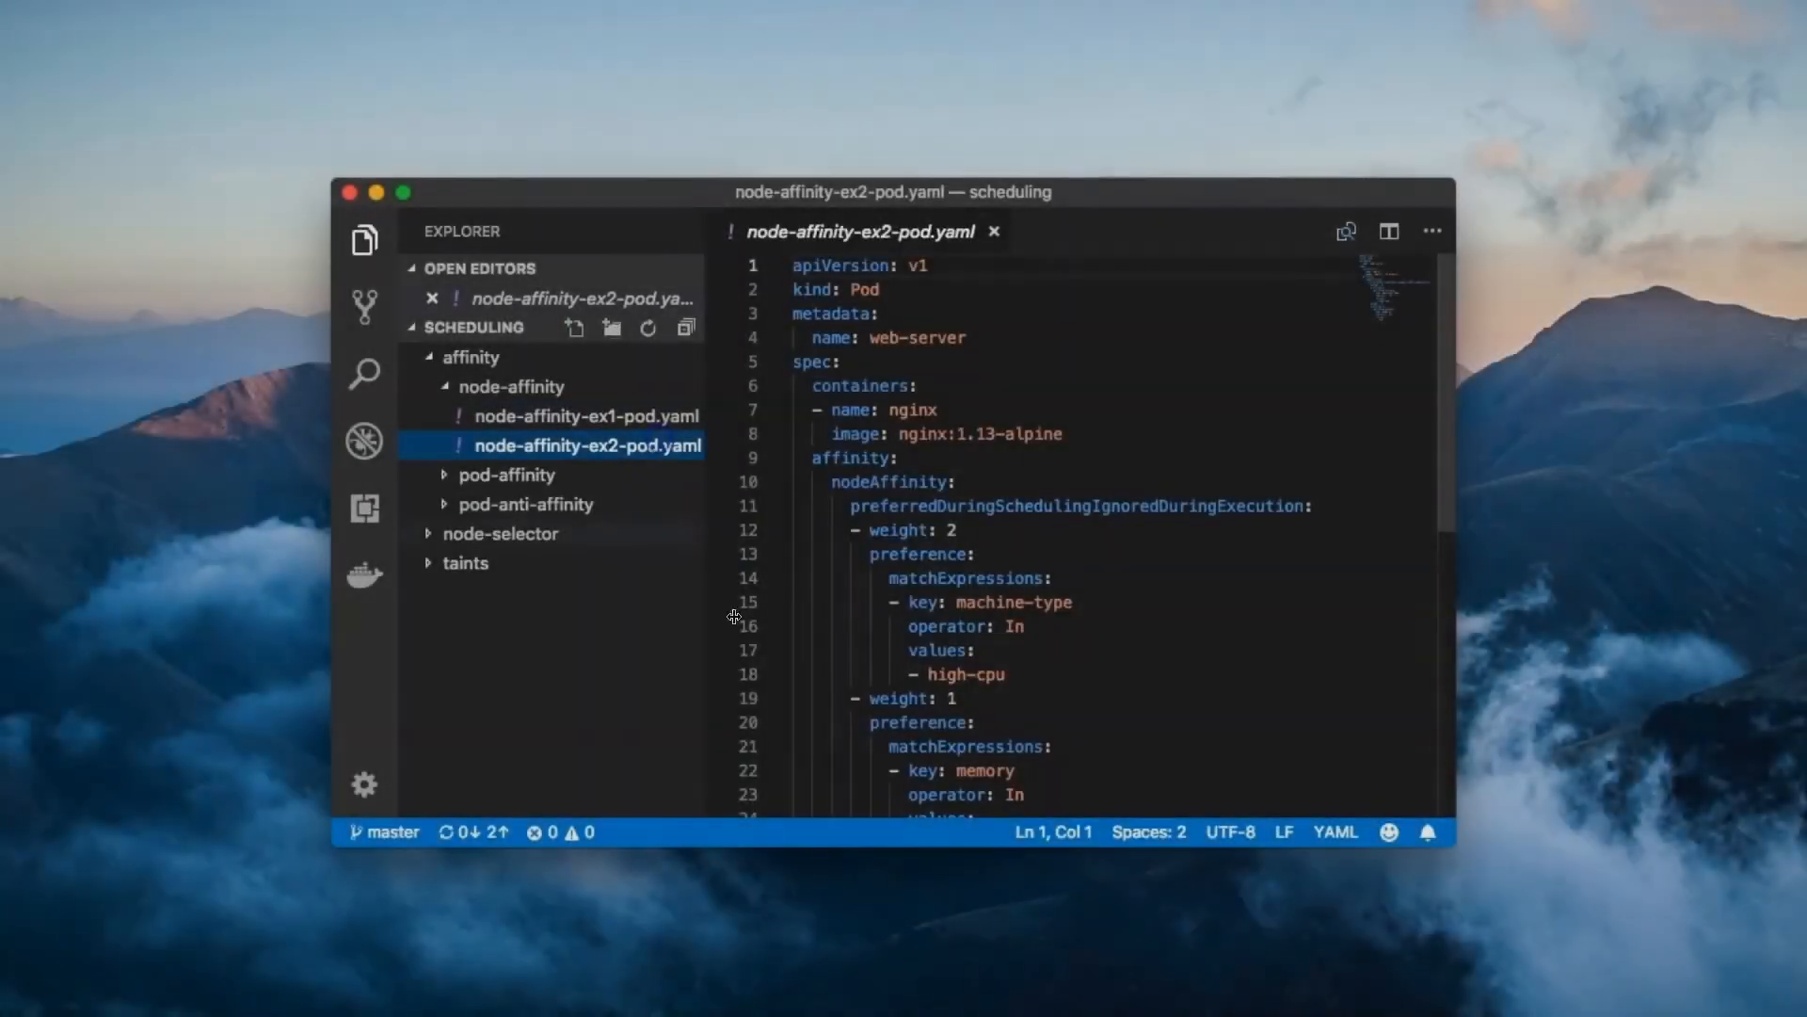